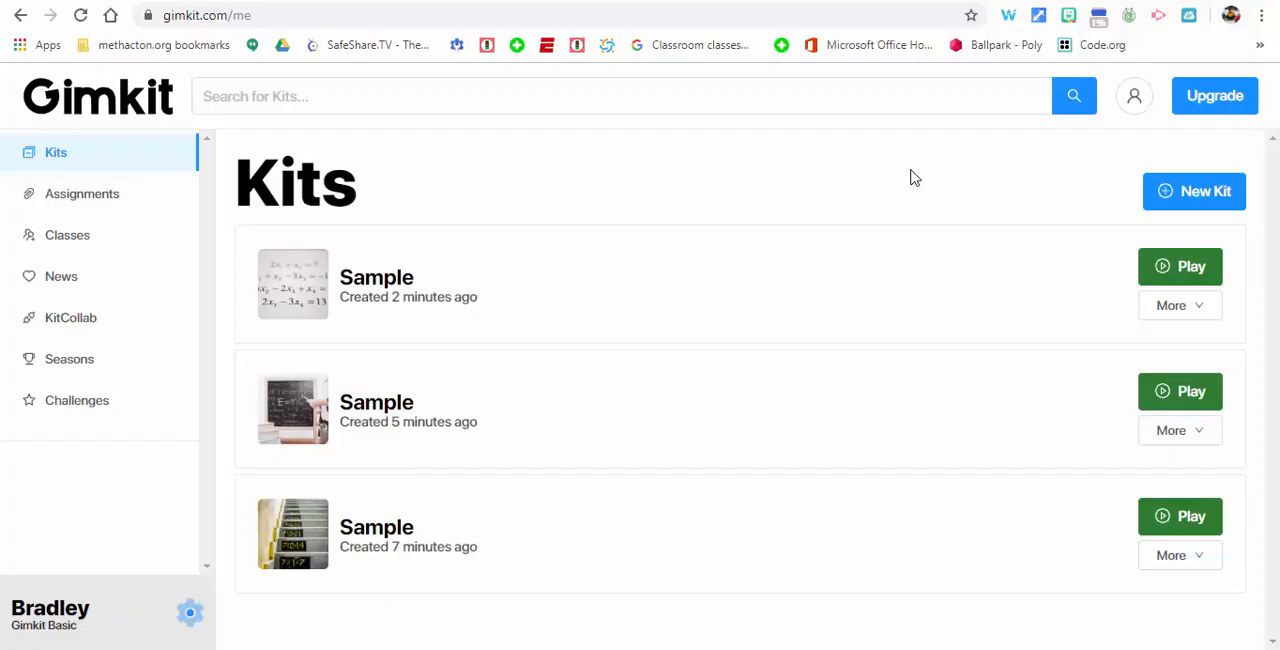
mouse_move(1194, 191)
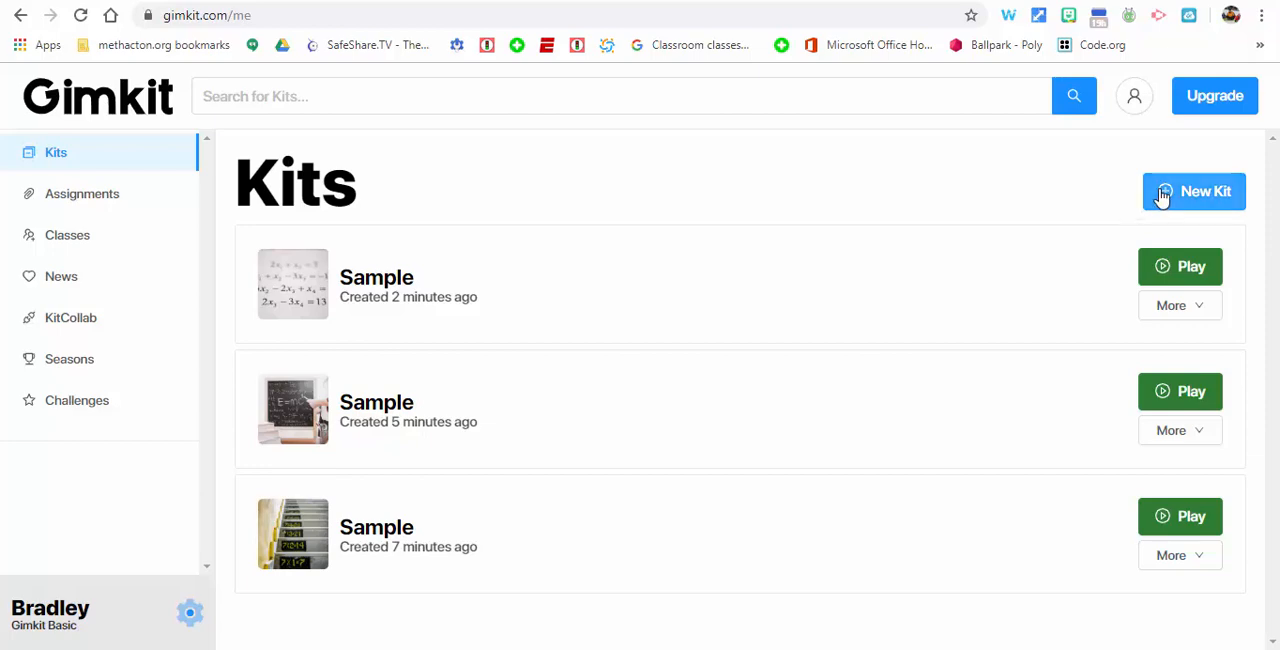
Create a new kit named 'Sample' and give it a math cover photo.
click(1193, 191)
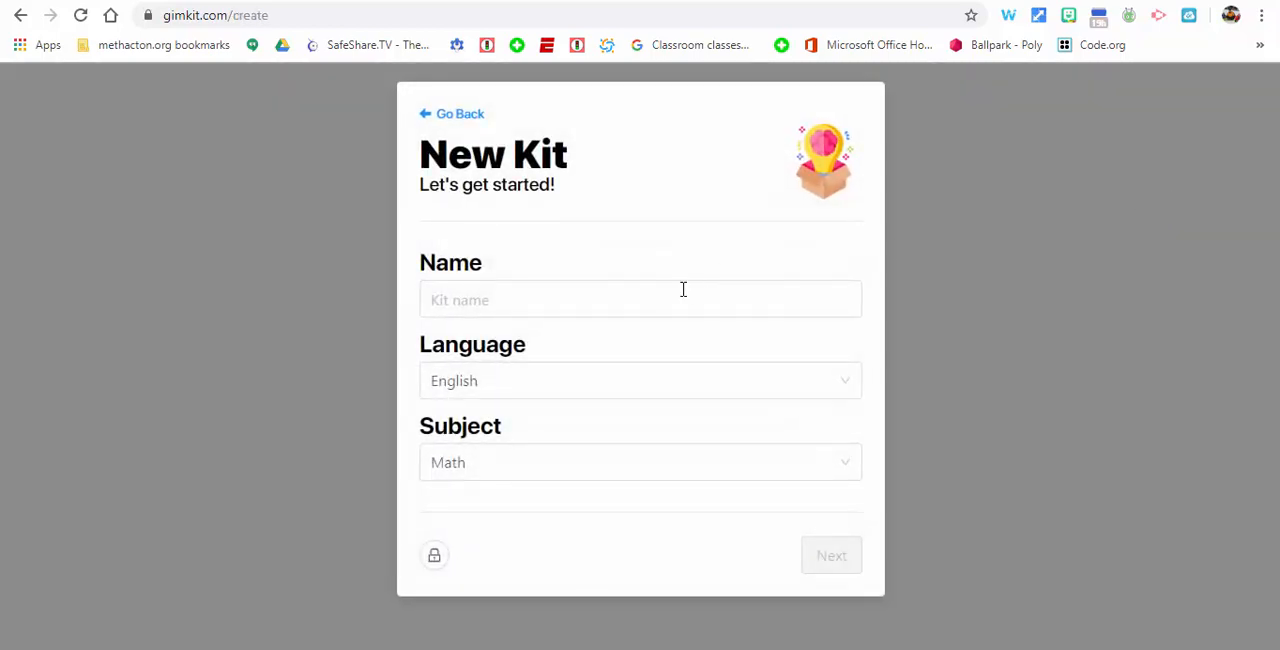
text(Sample)
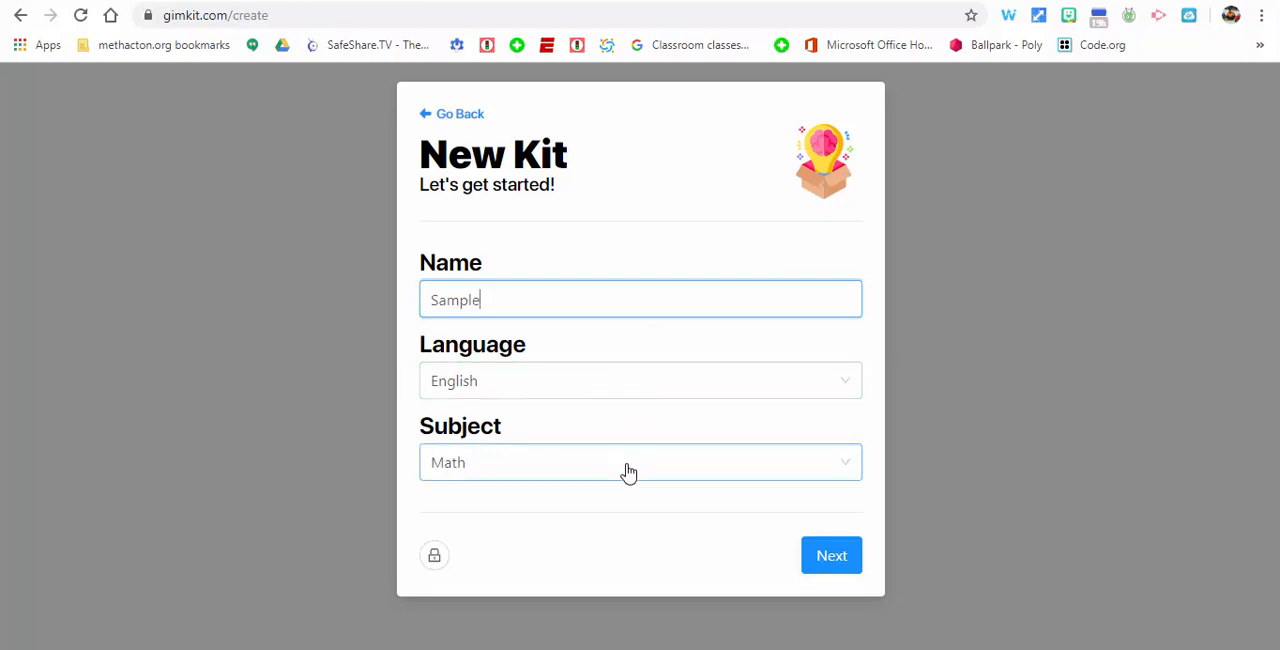
click(831, 555)
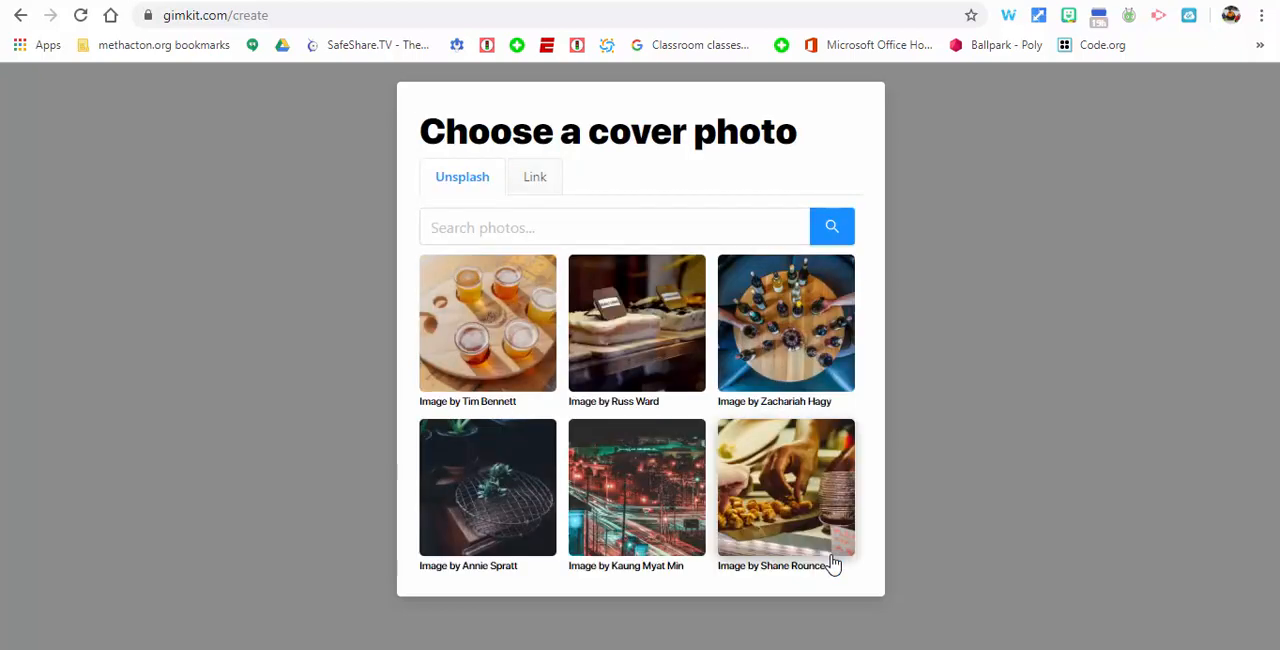
text(math)
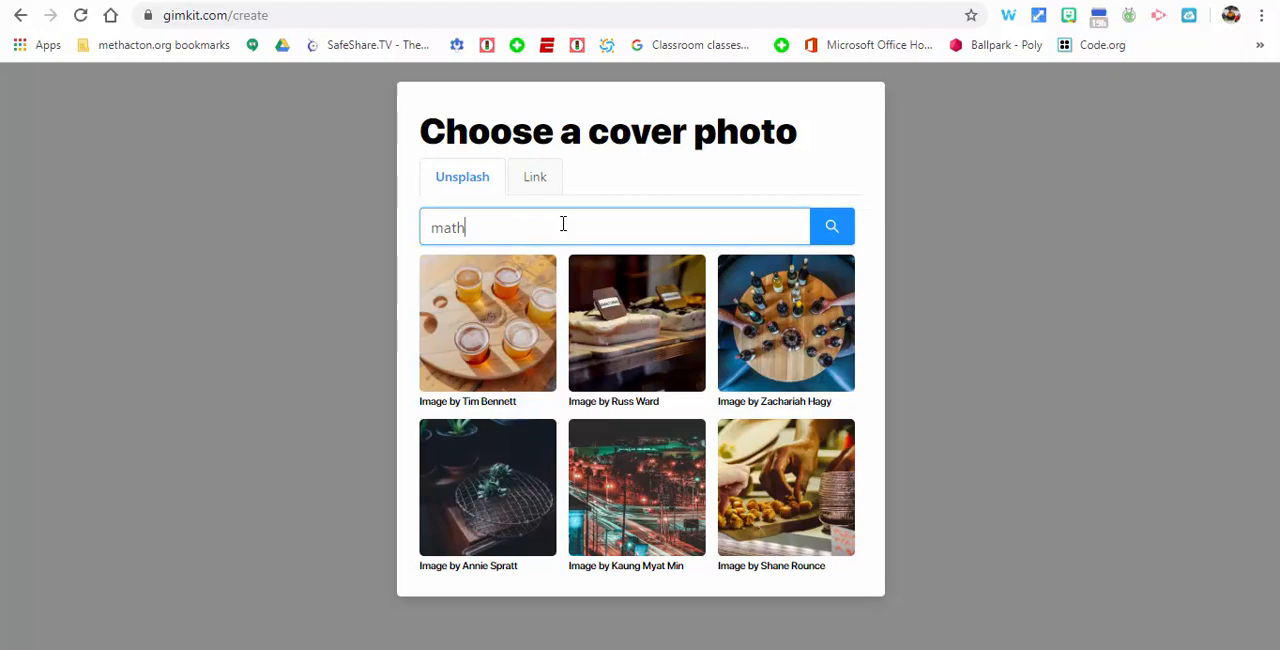
click(831, 225)
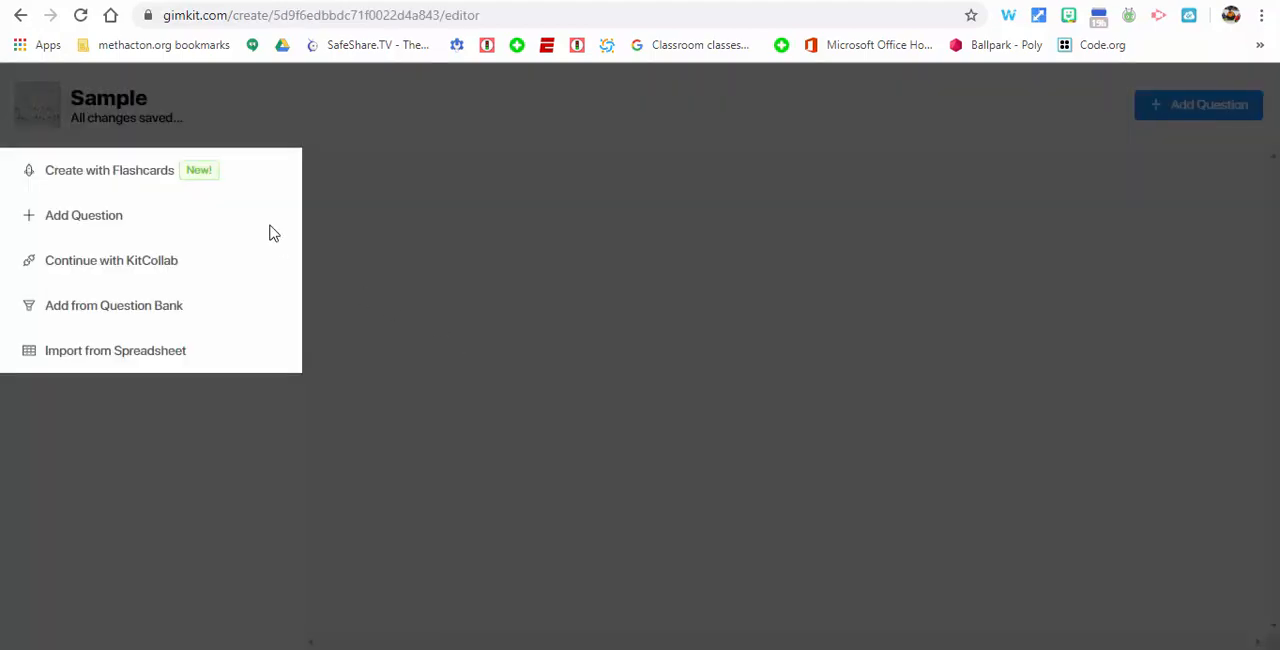
Choose Create with Flashcards, then Import Flashcards for the Sample kit.
click(109, 170)
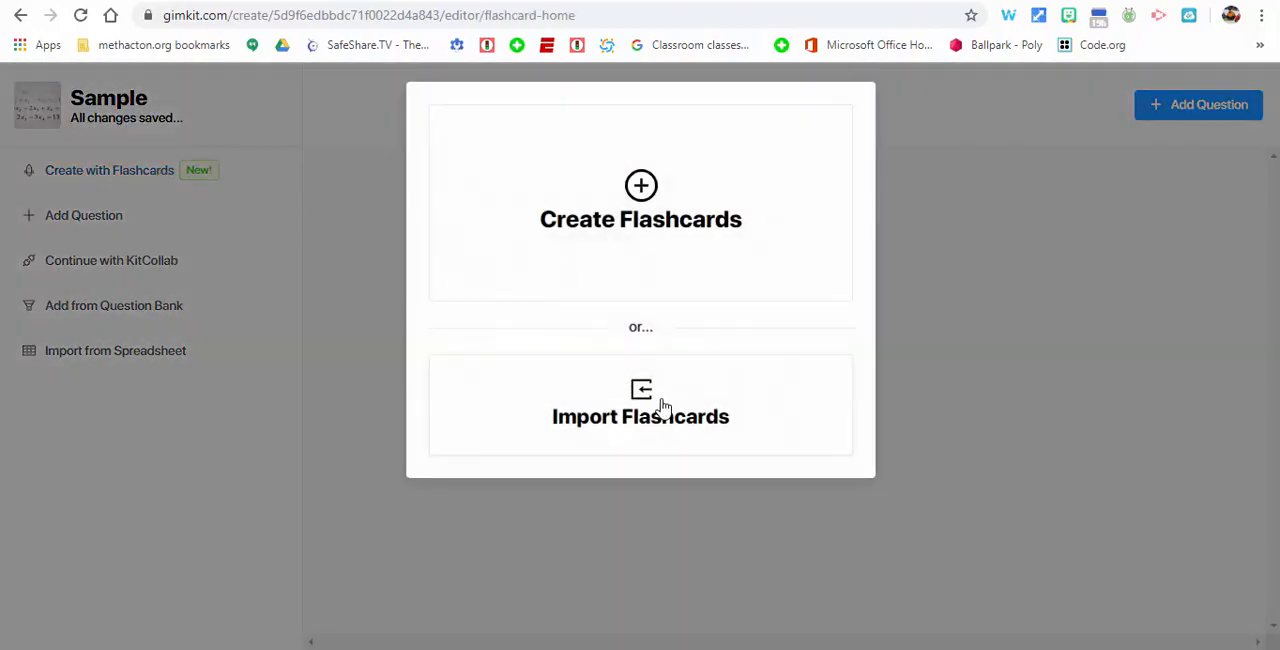
click(640, 416)
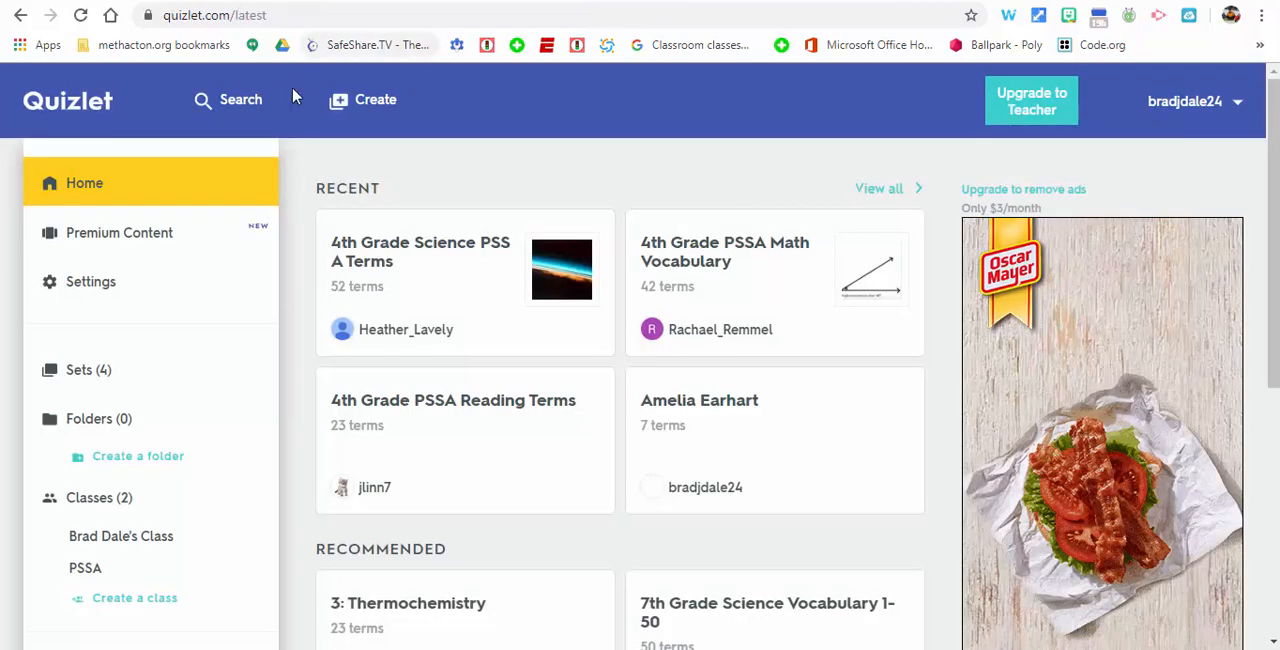
Search Quizlet for 'factors and multiples' and open the 22-term set.
click(240, 100)
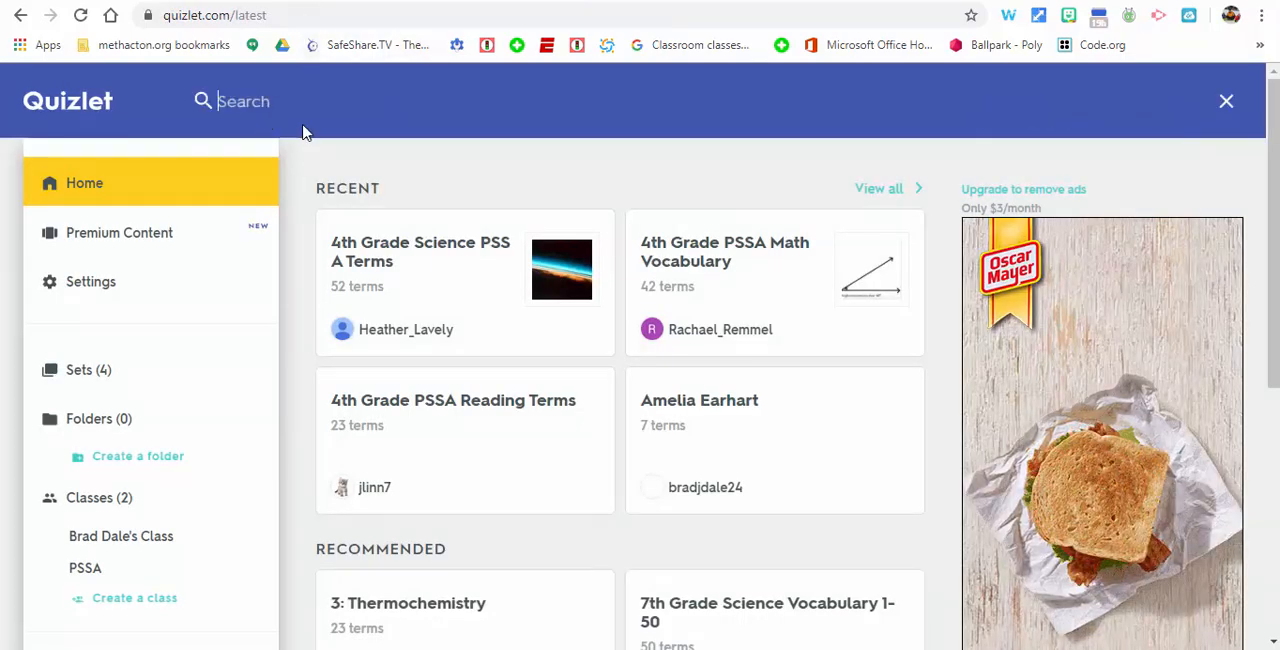
text(factors and multiples)
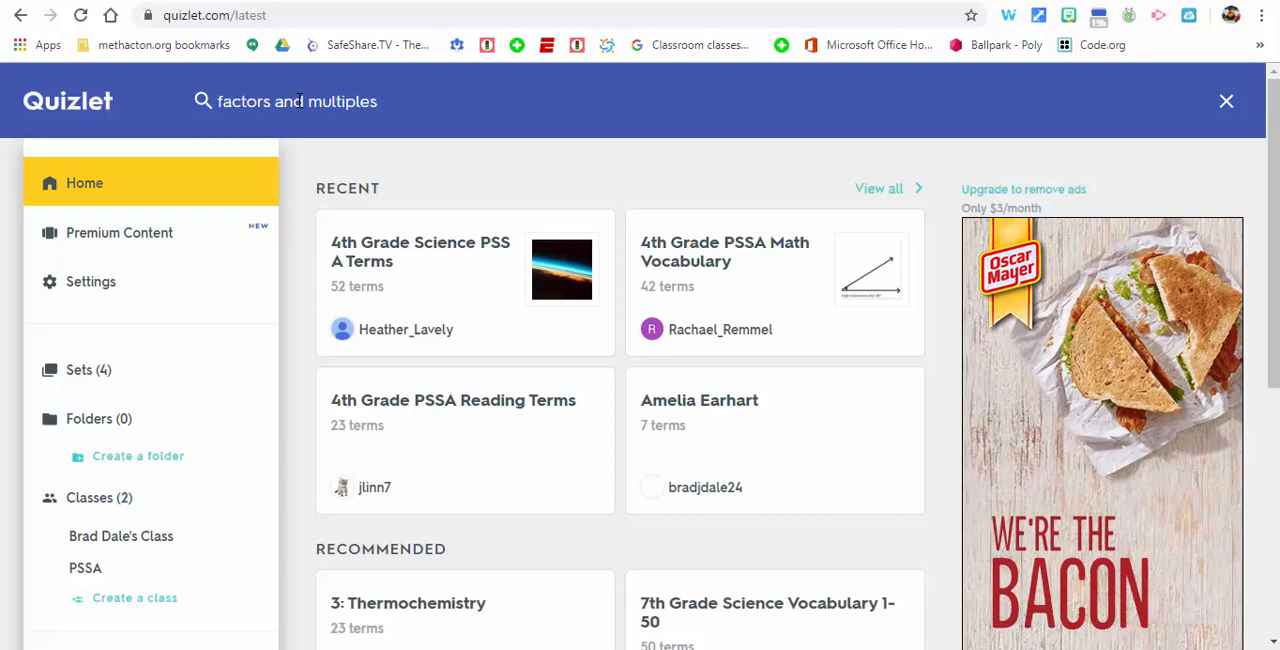
key(Return)
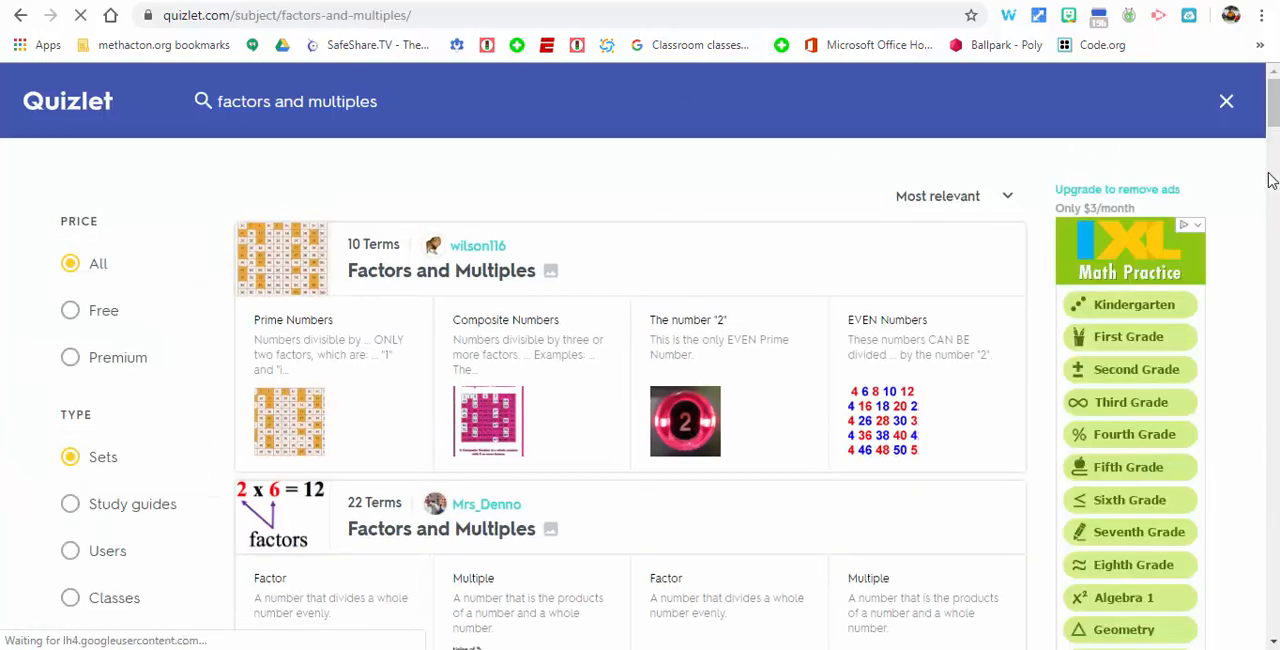
scroll(down, 3)
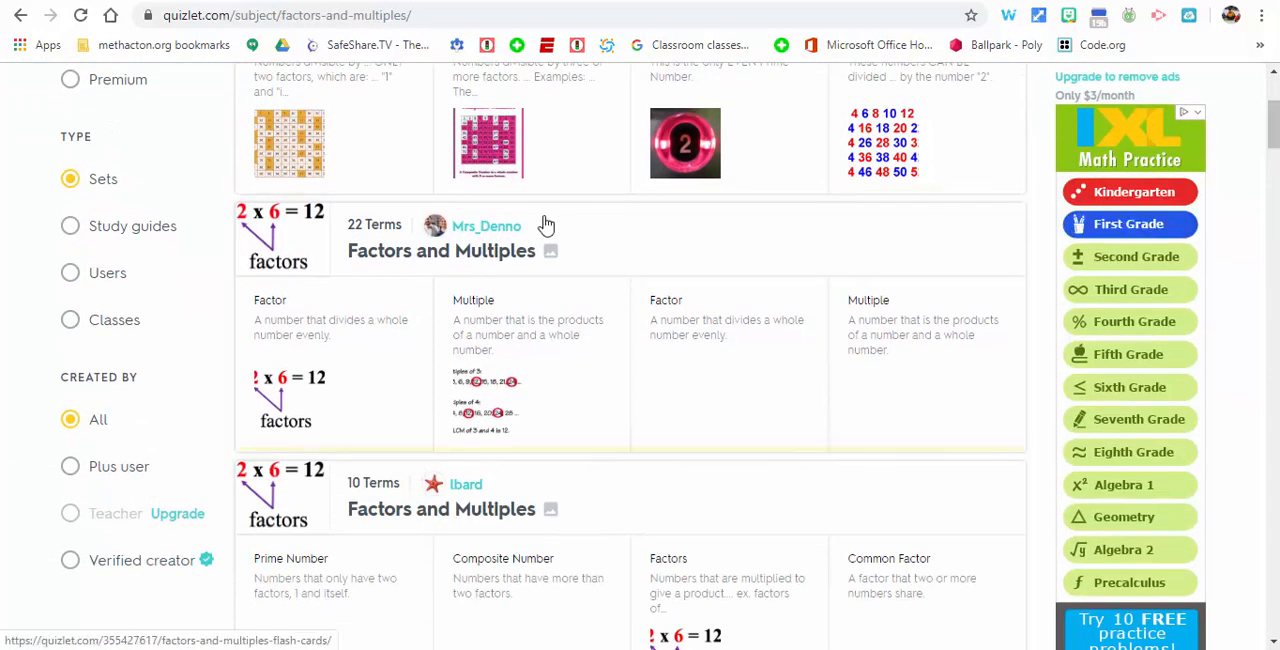
click(441, 250)
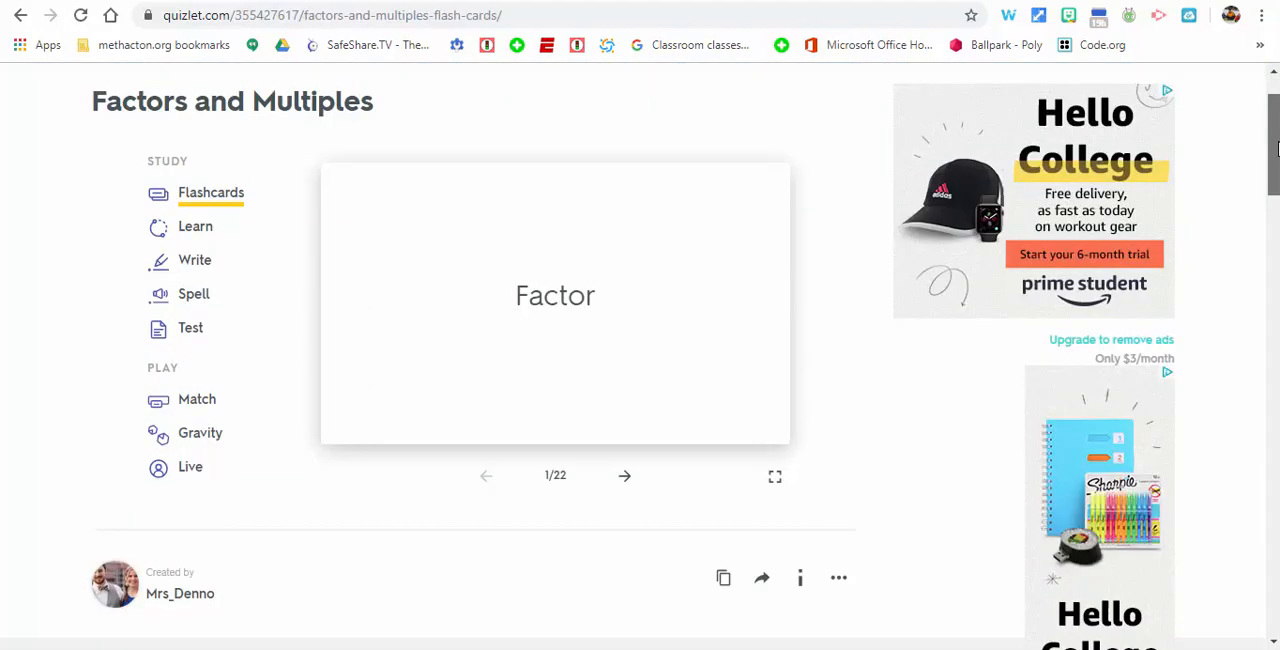
Export the Factors and Multiples set's terms as text.
scroll(down, 3)
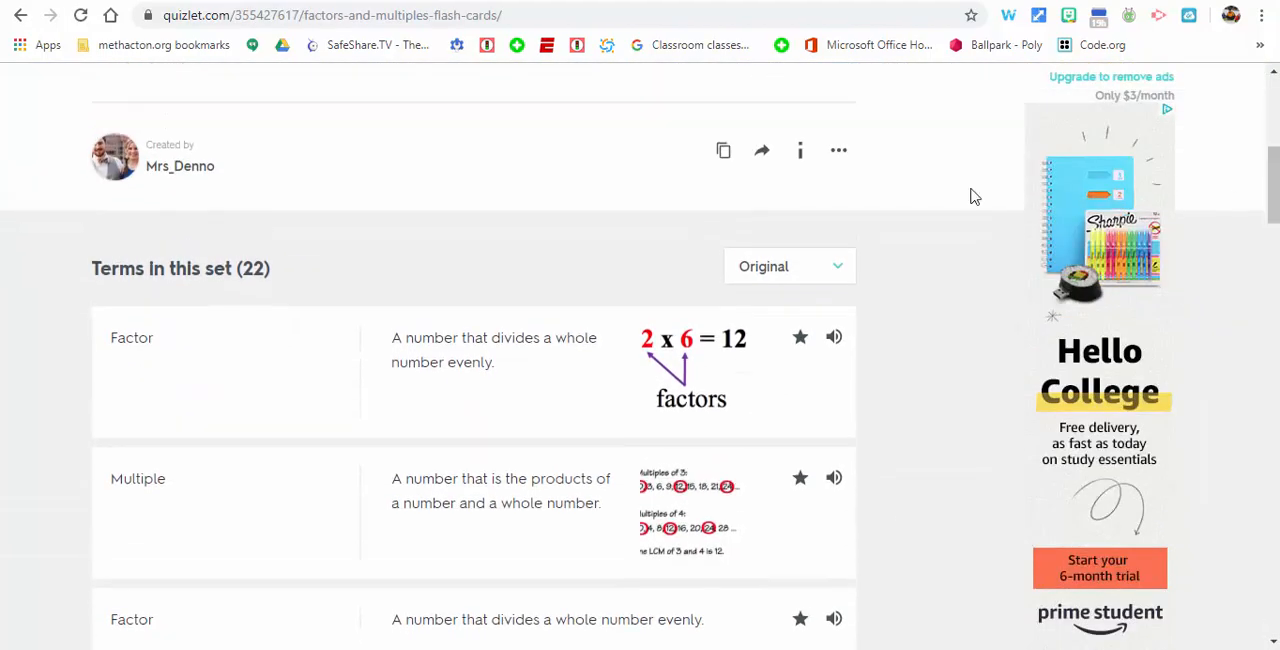
click(838, 150)
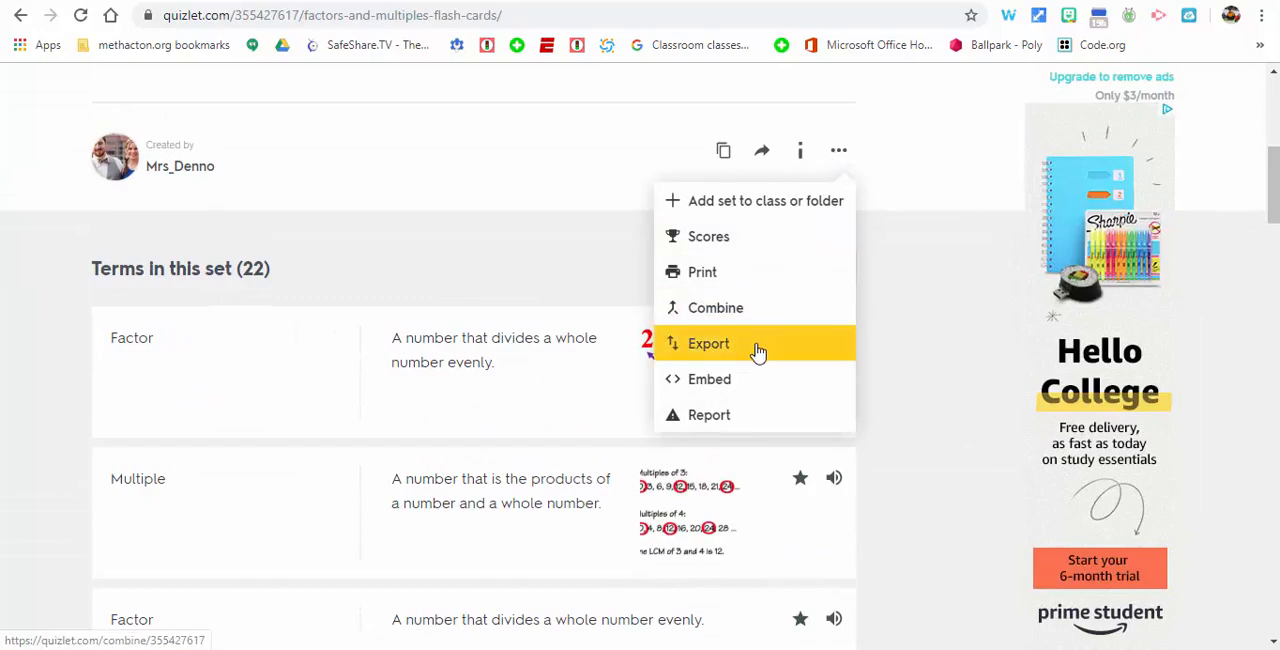
click(708, 343)
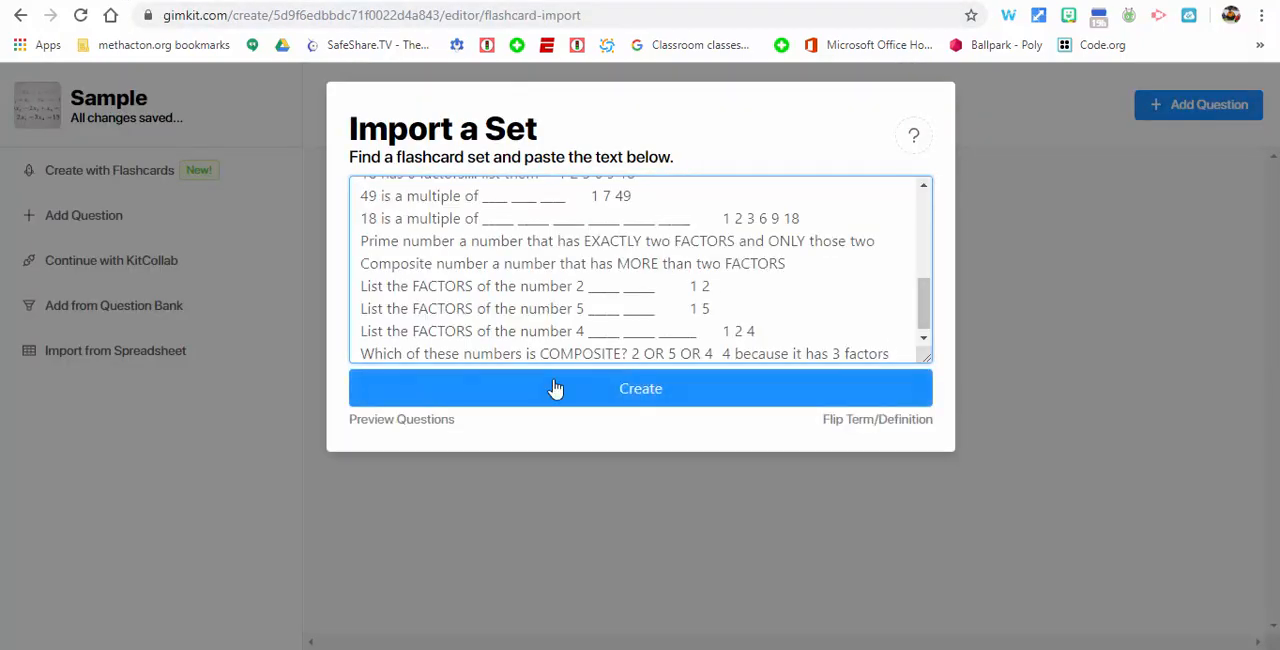
Create questions from the pasted terms, finish the kit, and open Sample's options on Kits.
click(640, 388)
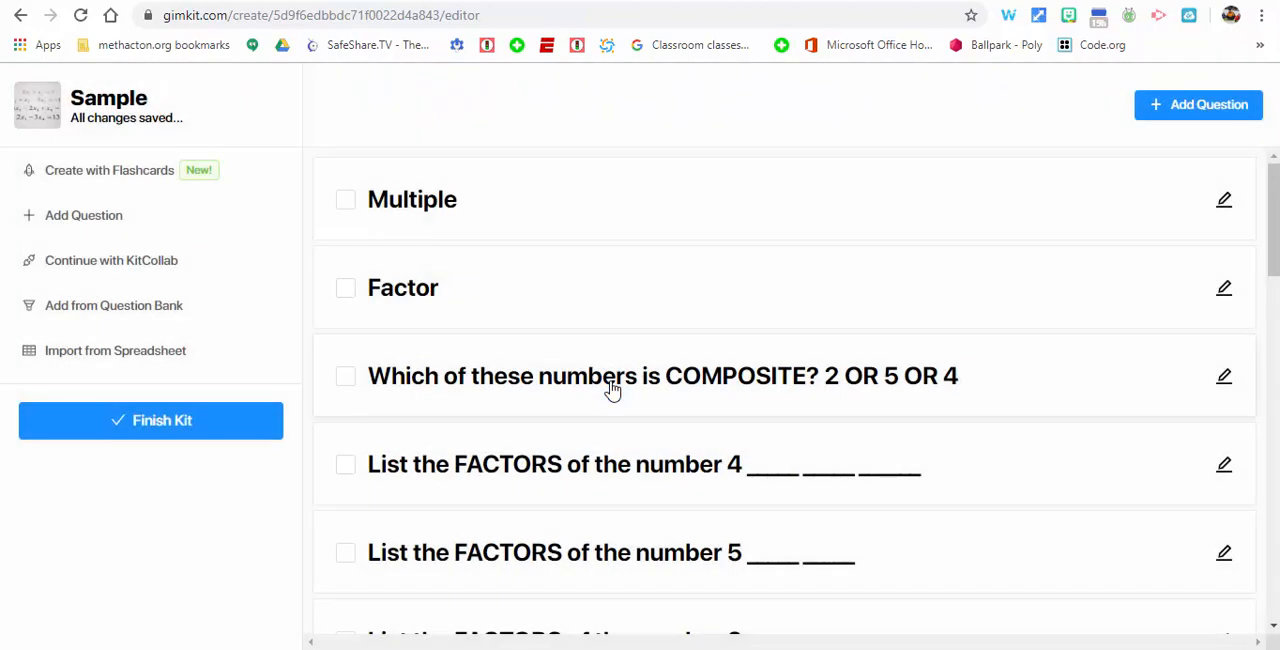
mouse_move(162, 420)
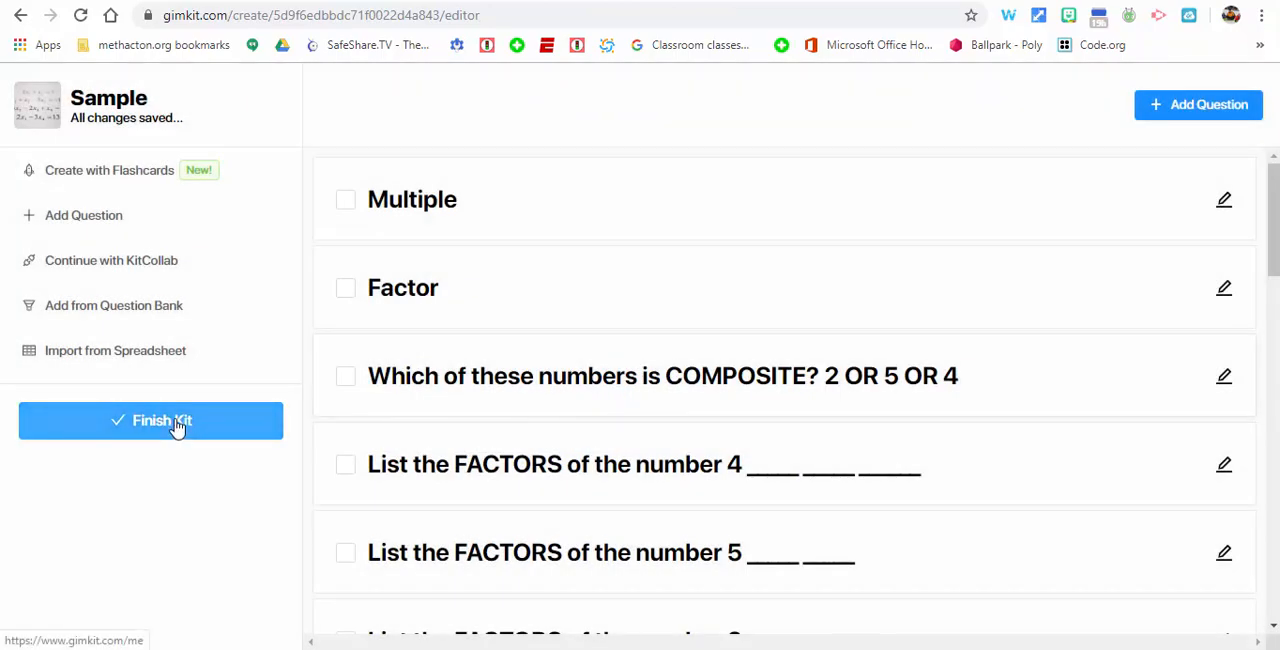
click(150, 420)
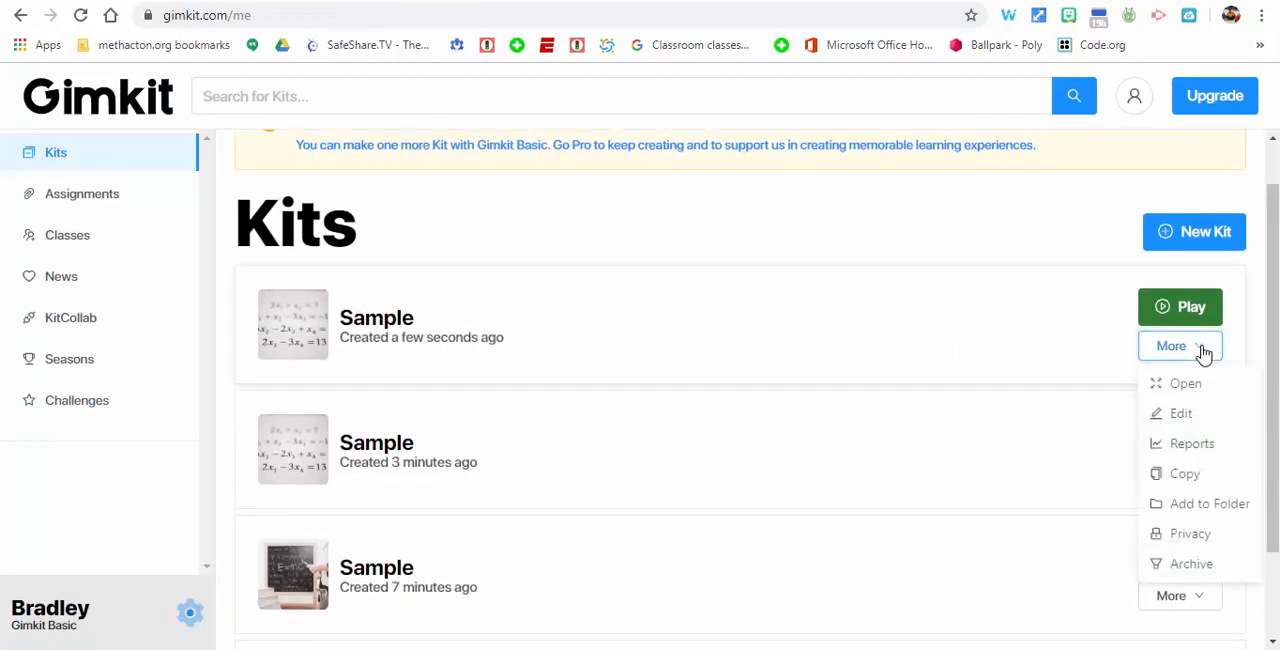
click(1180, 307)
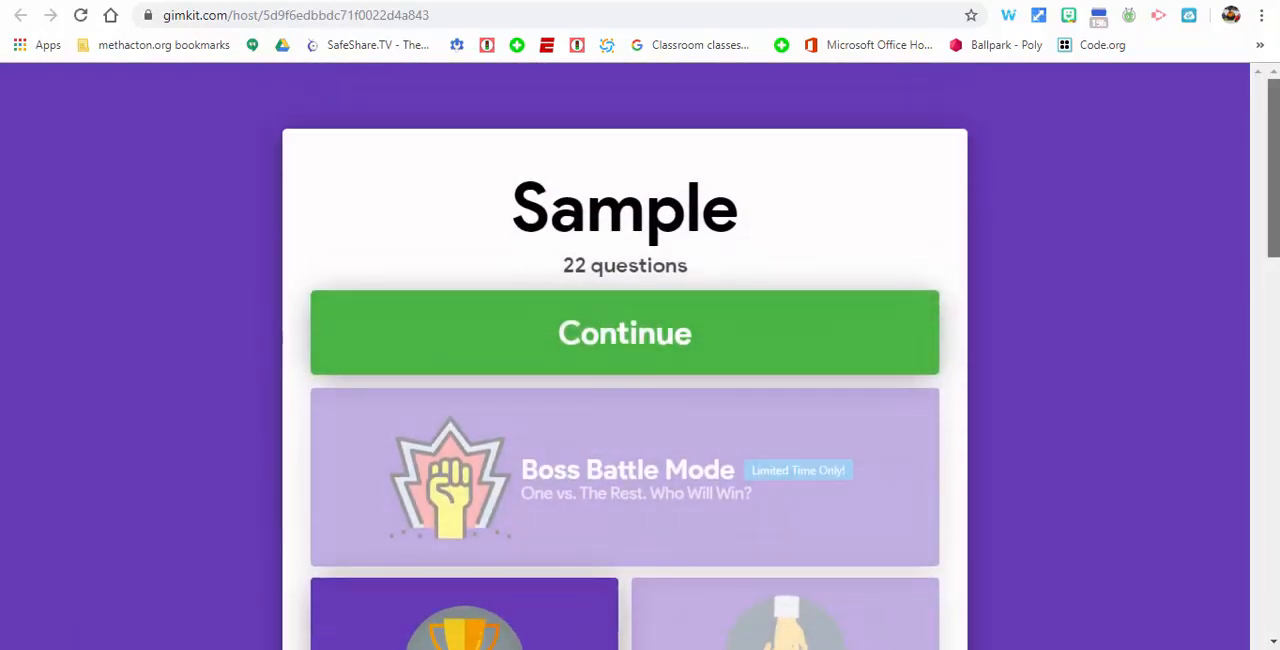
Check the $15 Starting Cash and the Handicap amount fields in host settings.
scroll(down, 3)
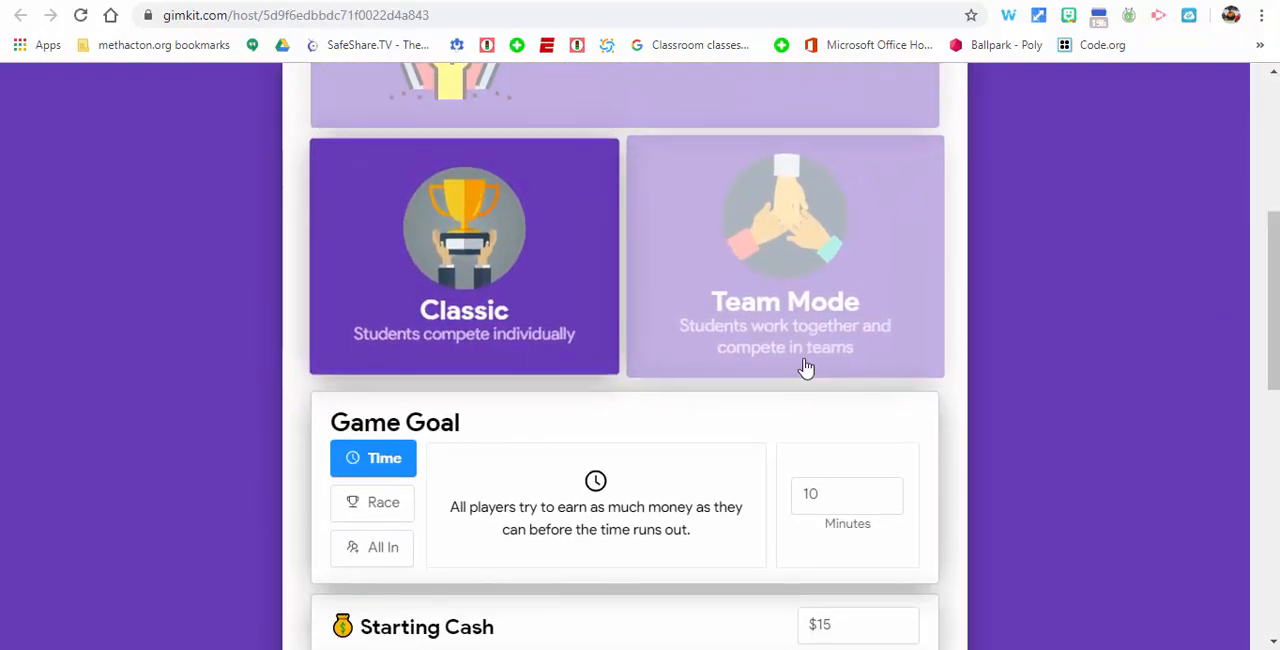
scroll(down, 3)
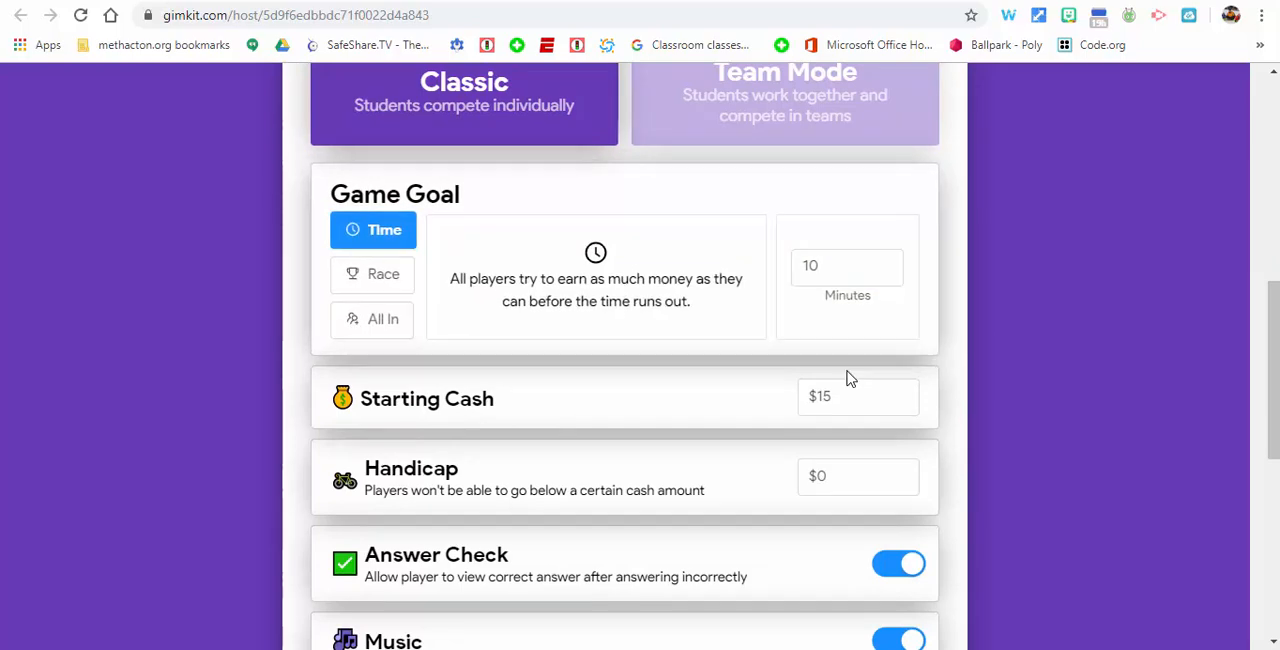
click(858, 396)
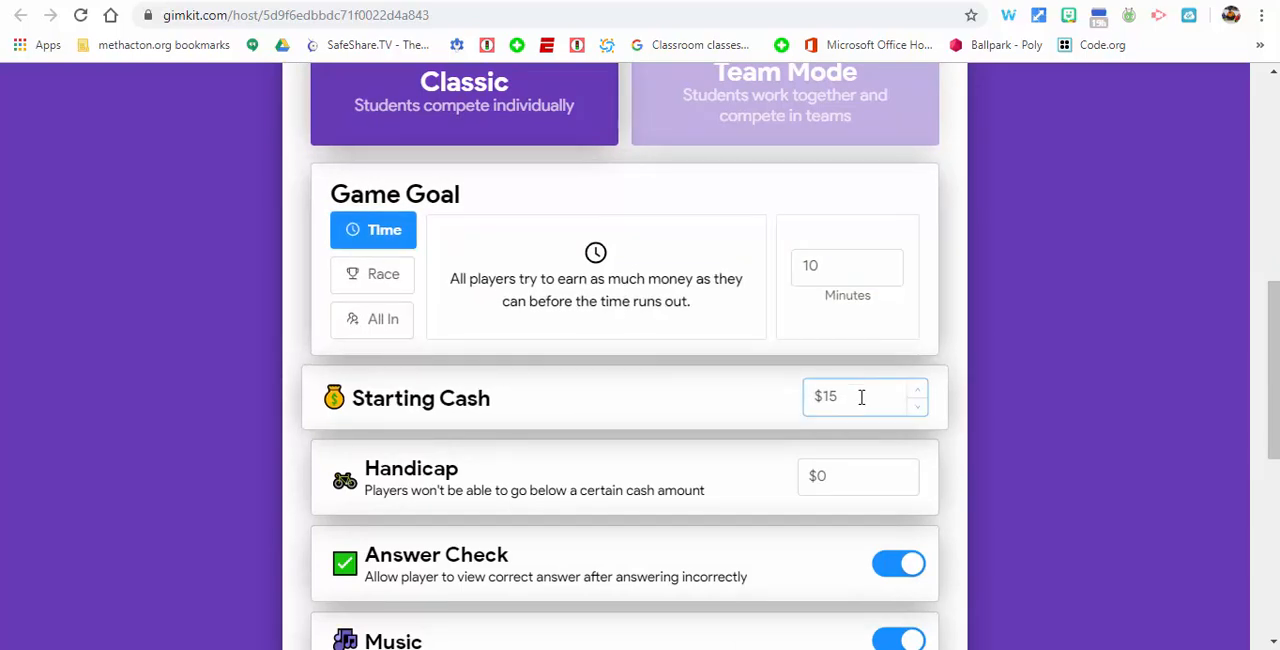
scroll(down, 3)
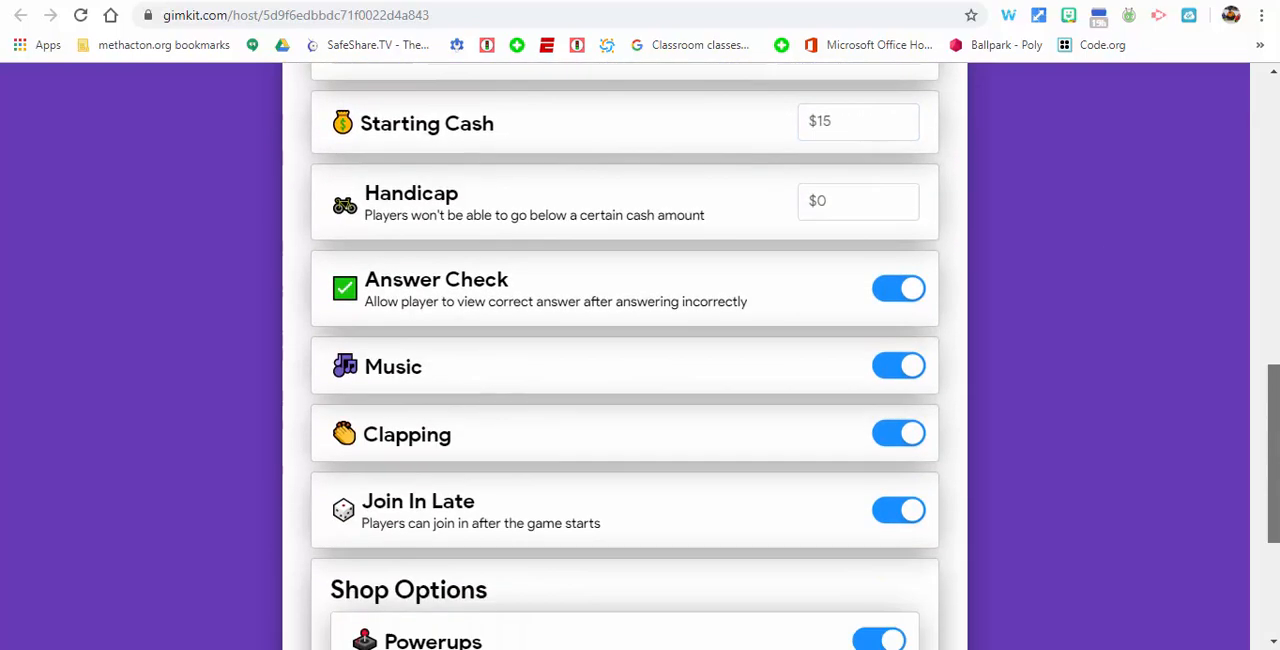
click(855, 200)
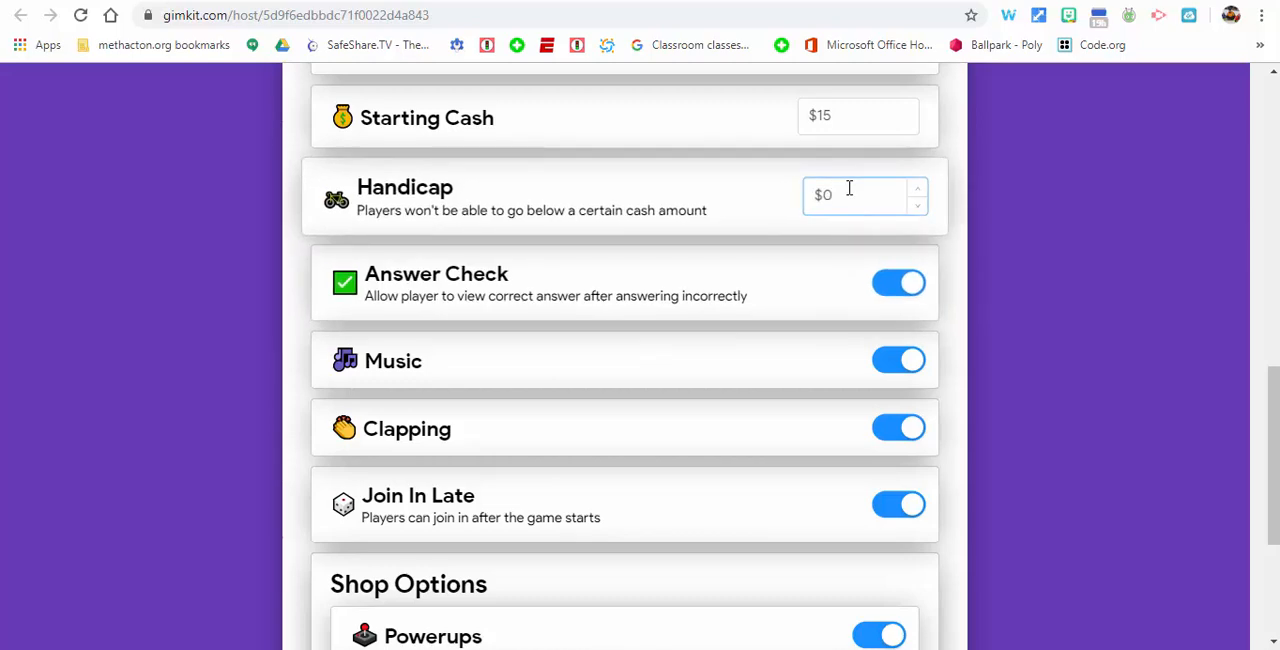
mouse_move(1213, 308)
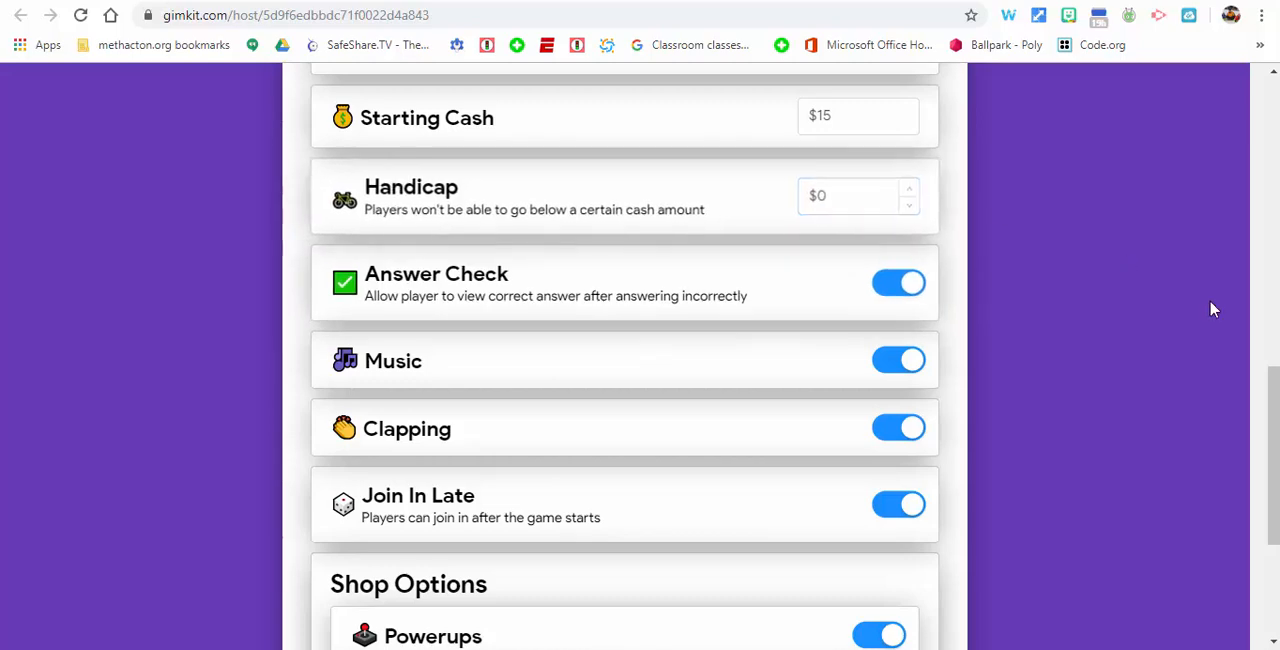
Switch on Clean Powerups Only in the host settings.
scroll(down, 3)
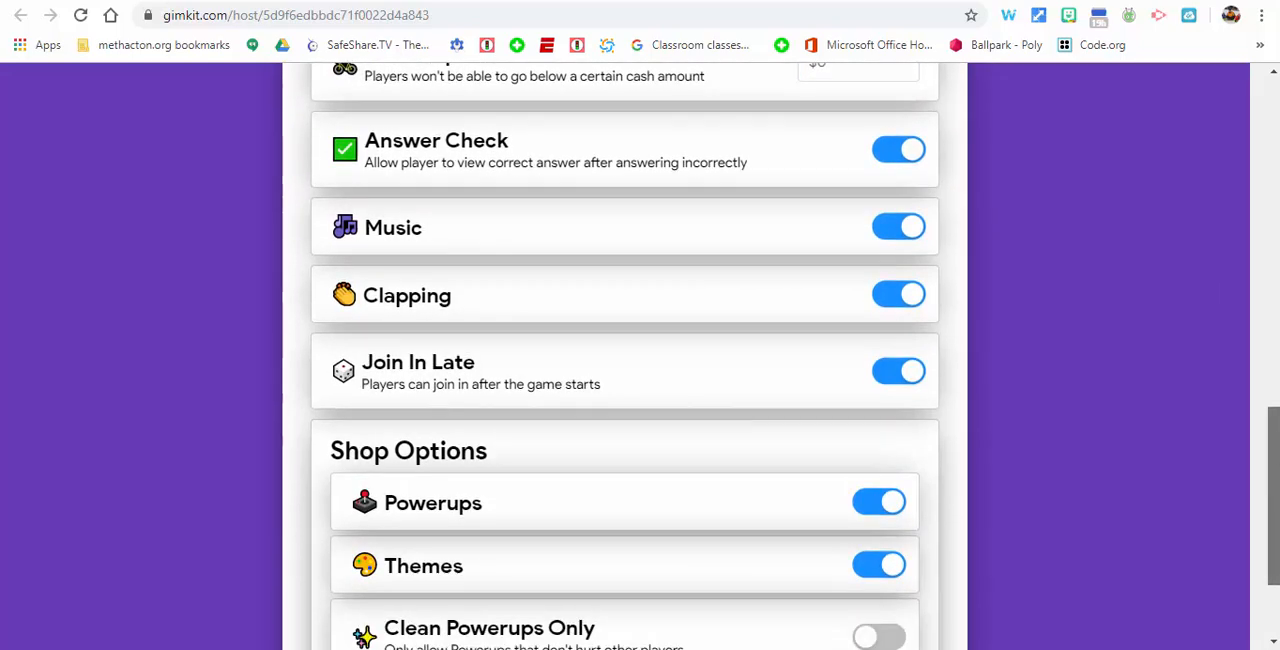
scroll(down, 3)
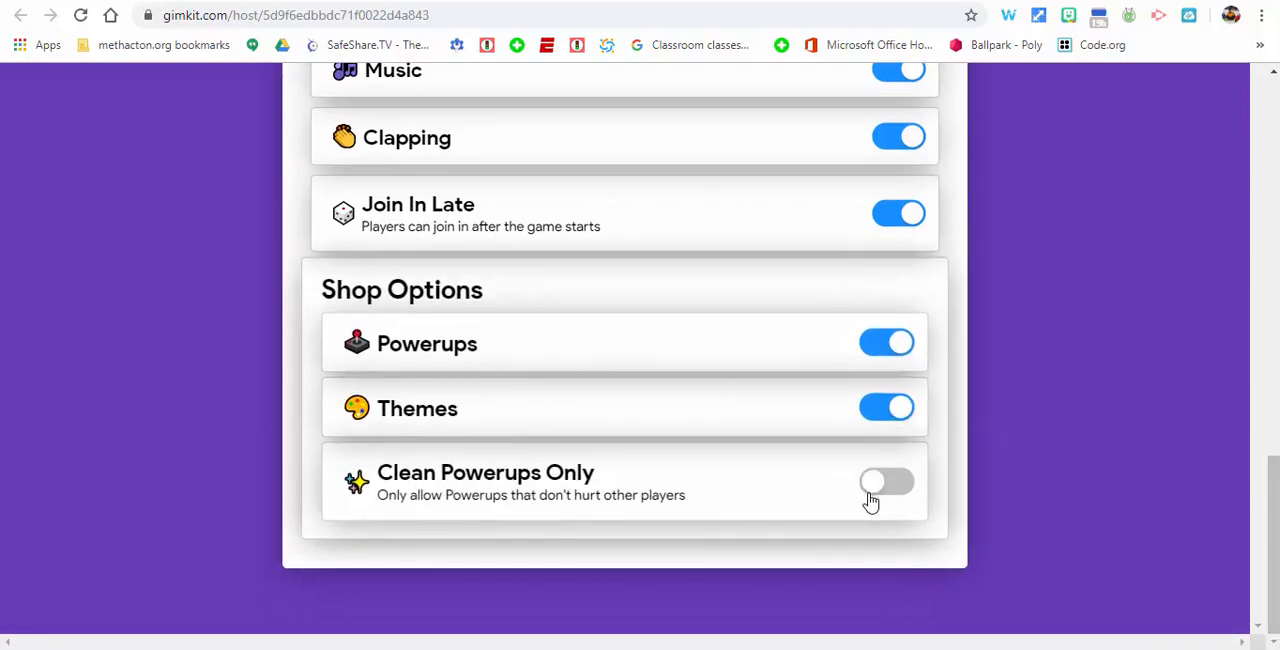
click(886, 482)
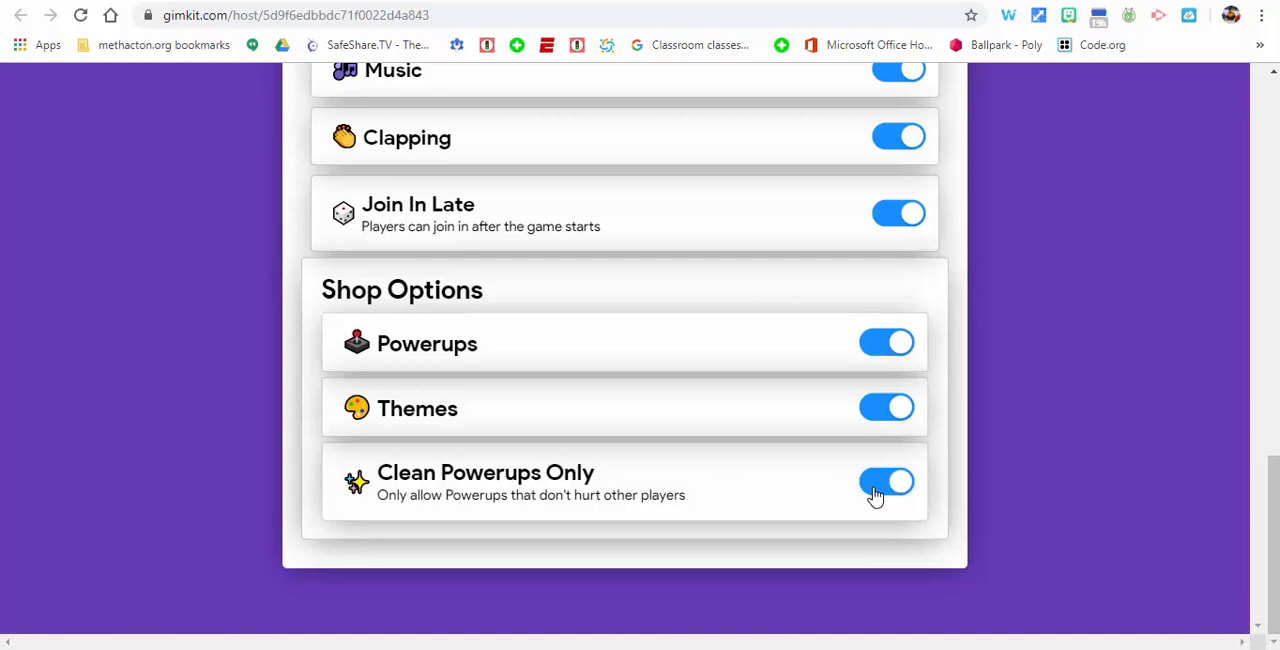
scroll(up, 3)
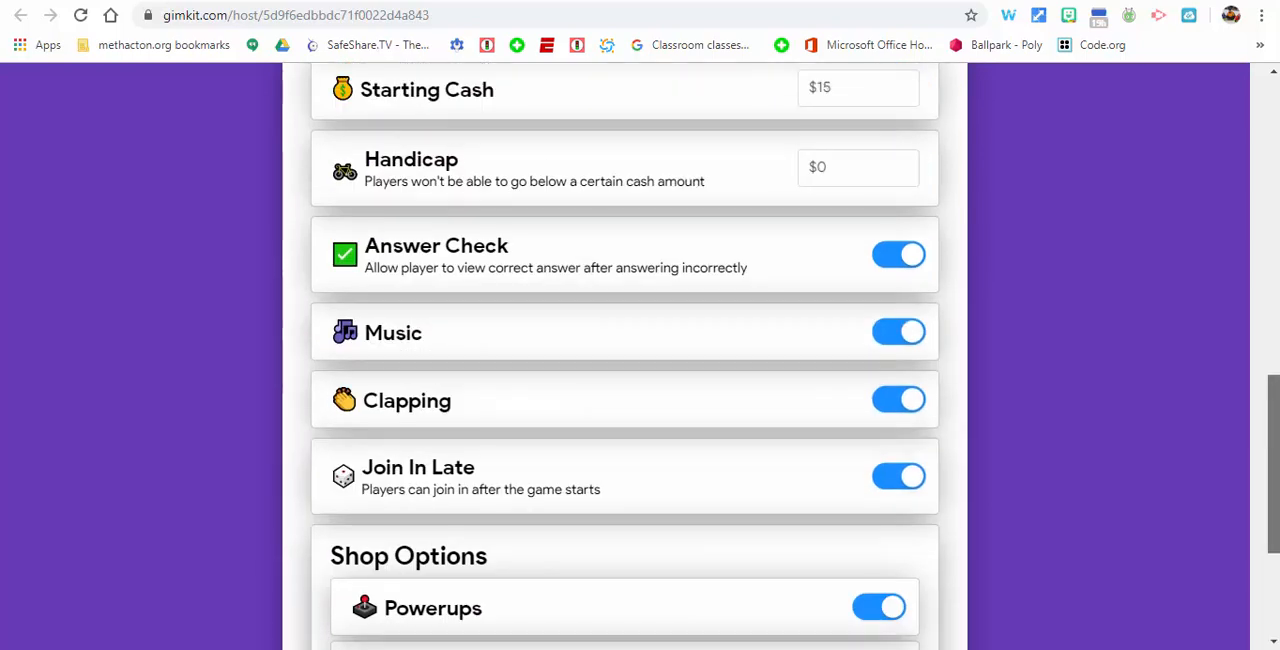